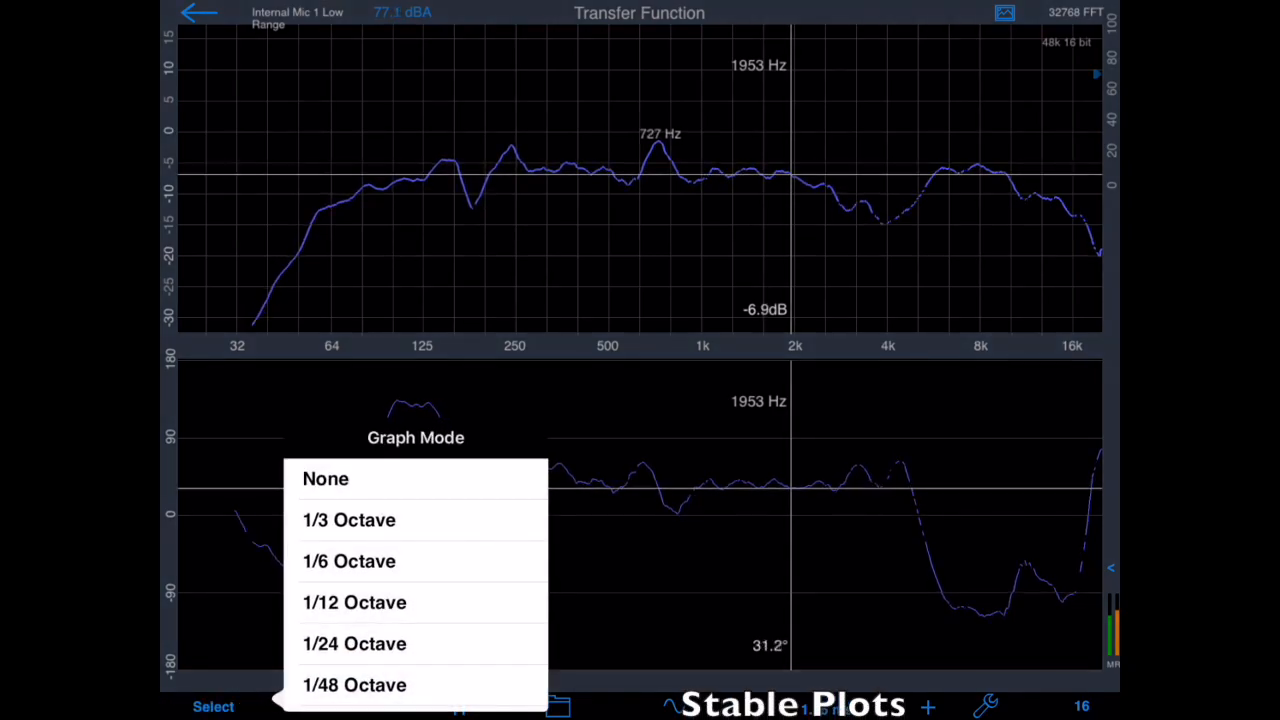
- Set Graph Mode to 1/3 Octave smoothing and Graph Decay to Slow
{"action": "left_click", "coordinate": [348, 519]}
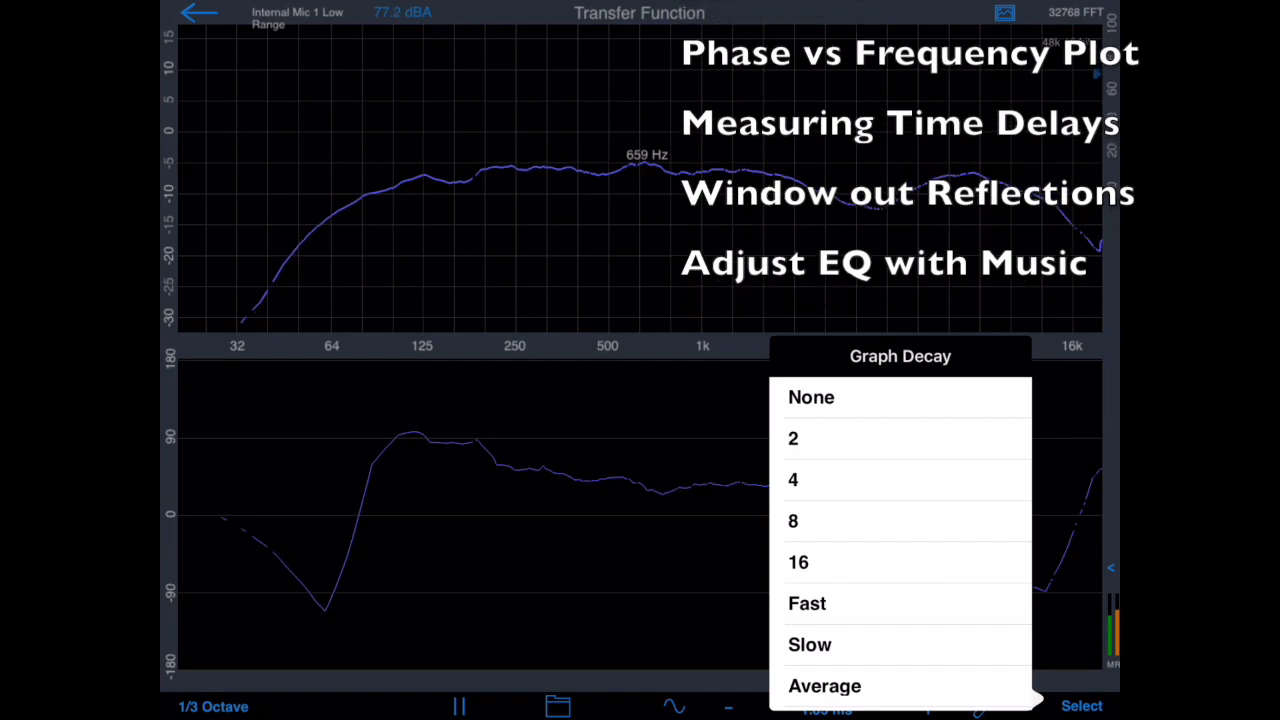
{"action": "left_click", "coordinate": [810, 644]}
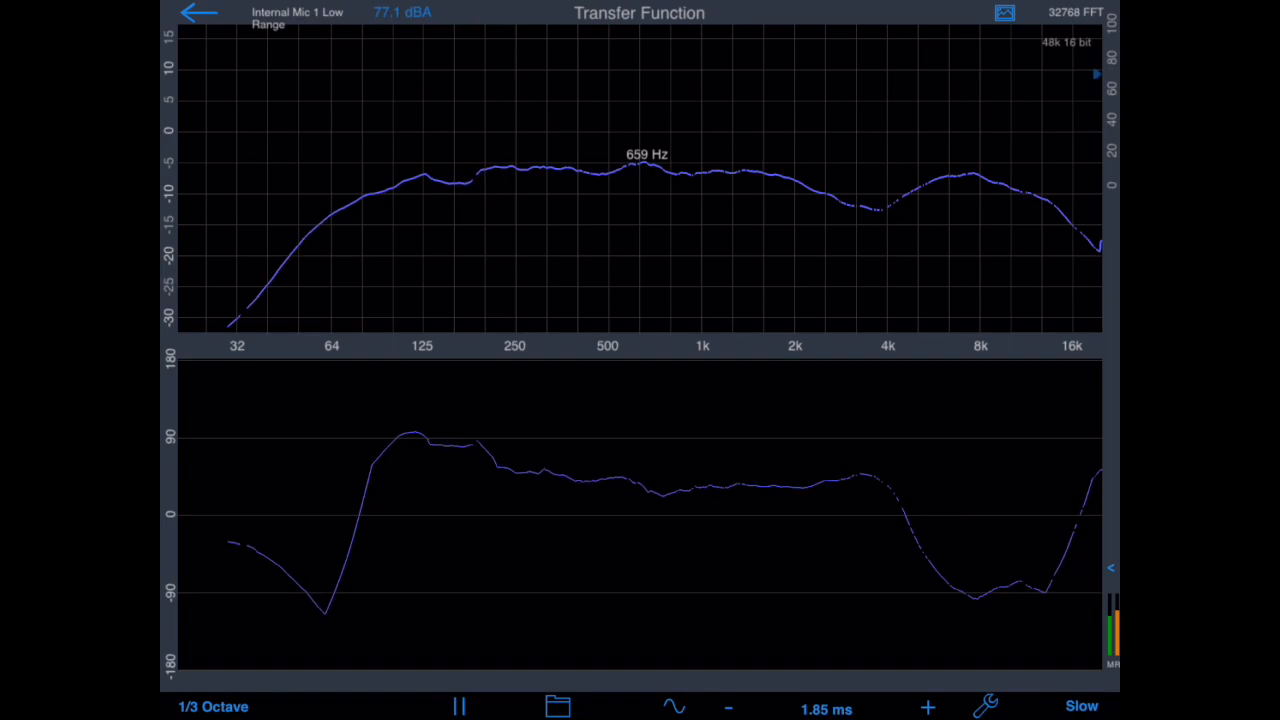
- Pause the live measurement so the smoothed 1/3-octave traces stay frozen
{"action": "left_click", "coordinate": [459, 707]}
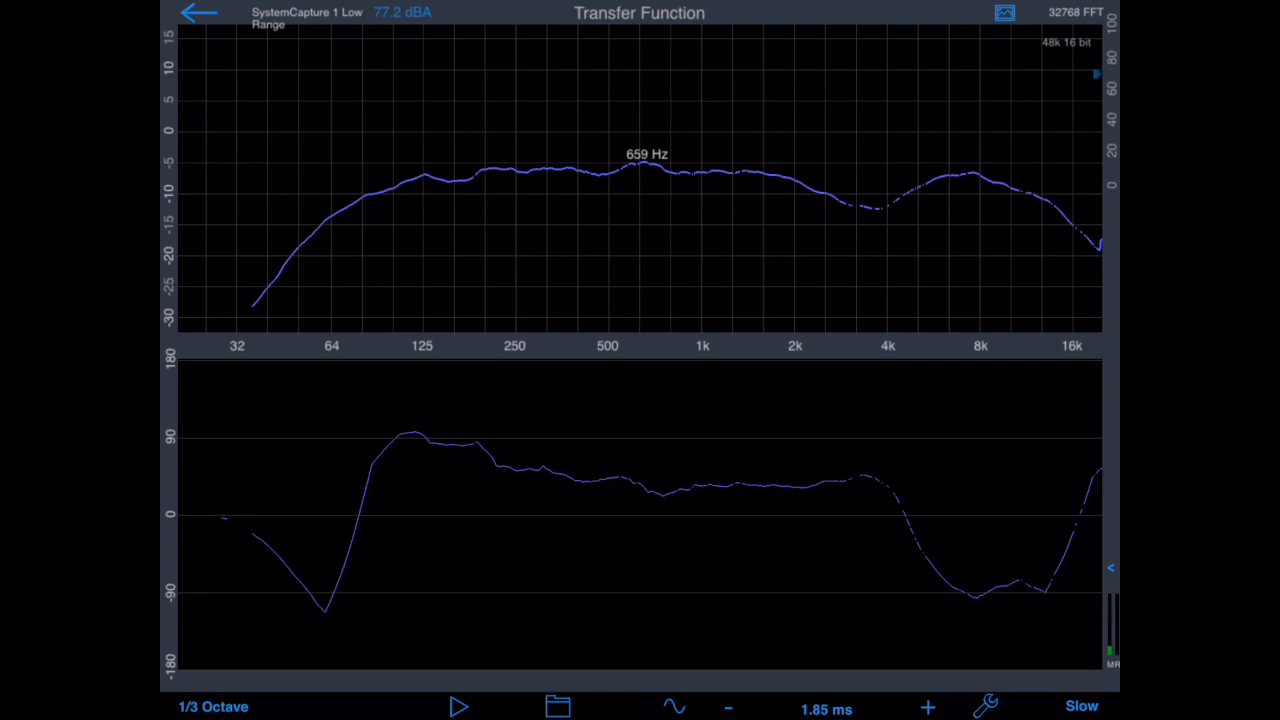
- Set the signal generator to Pink noise in Mono and reset the delay to 0.00 ms
{"action": "left_click", "coordinate": [674, 706]}
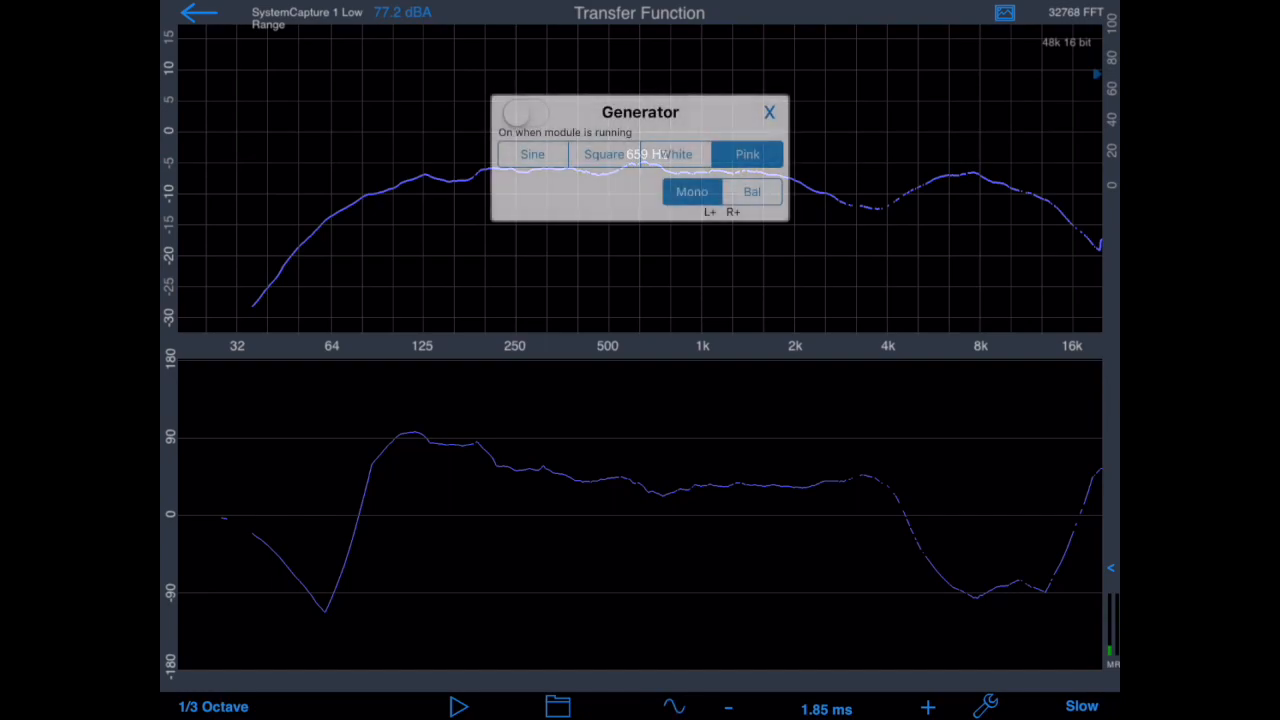
{"action": "left_click", "coordinate": [692, 191]}
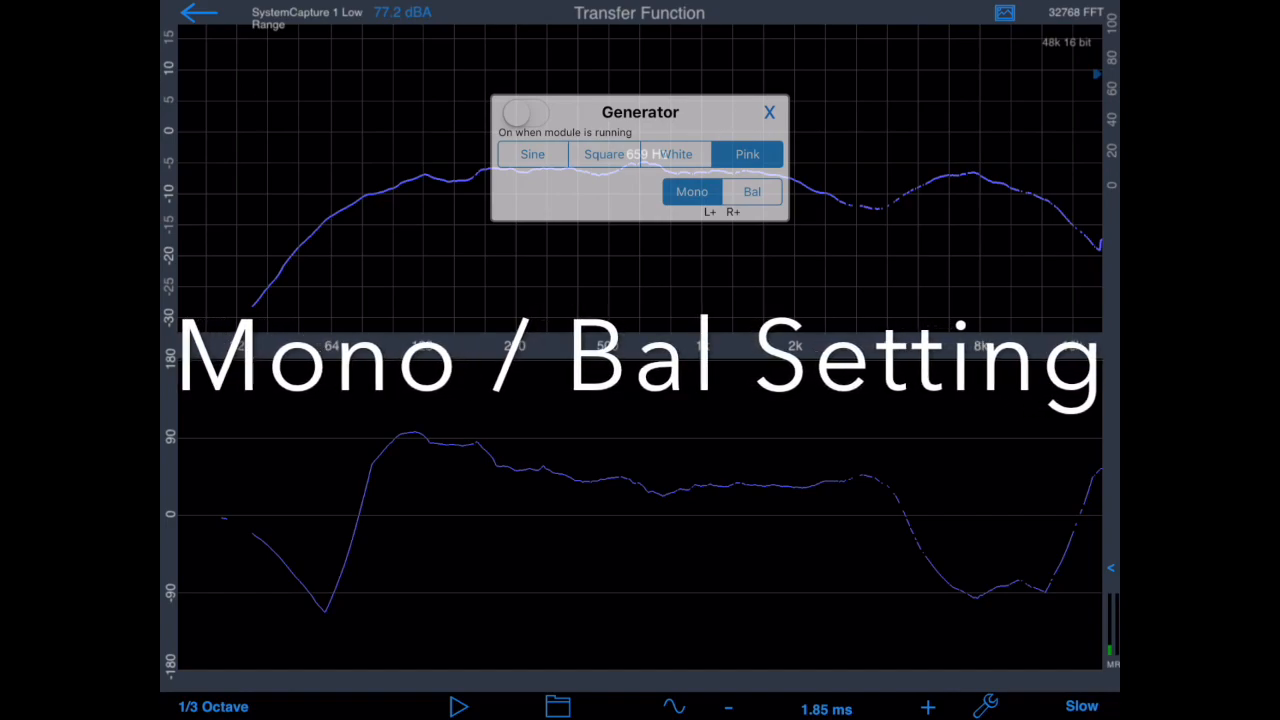
{"action": "left_click", "coordinate": [752, 191]}
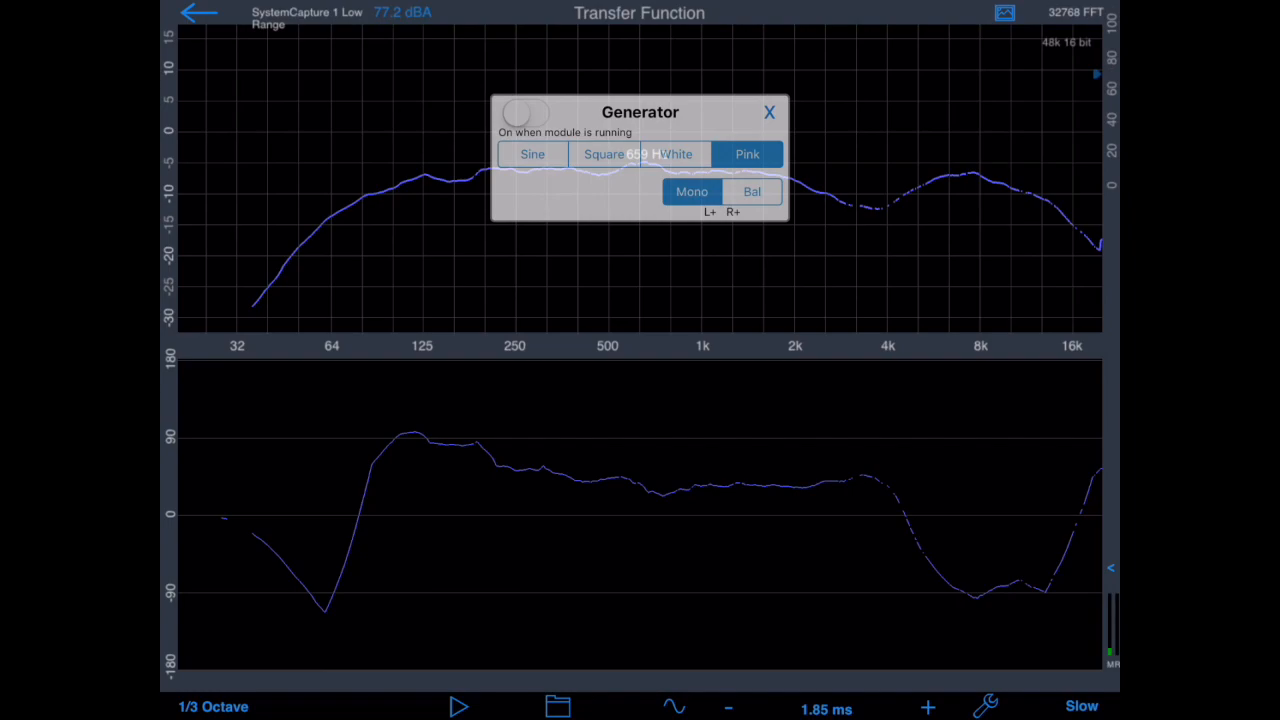
{"action": "left_click", "coordinate": [751, 191]}
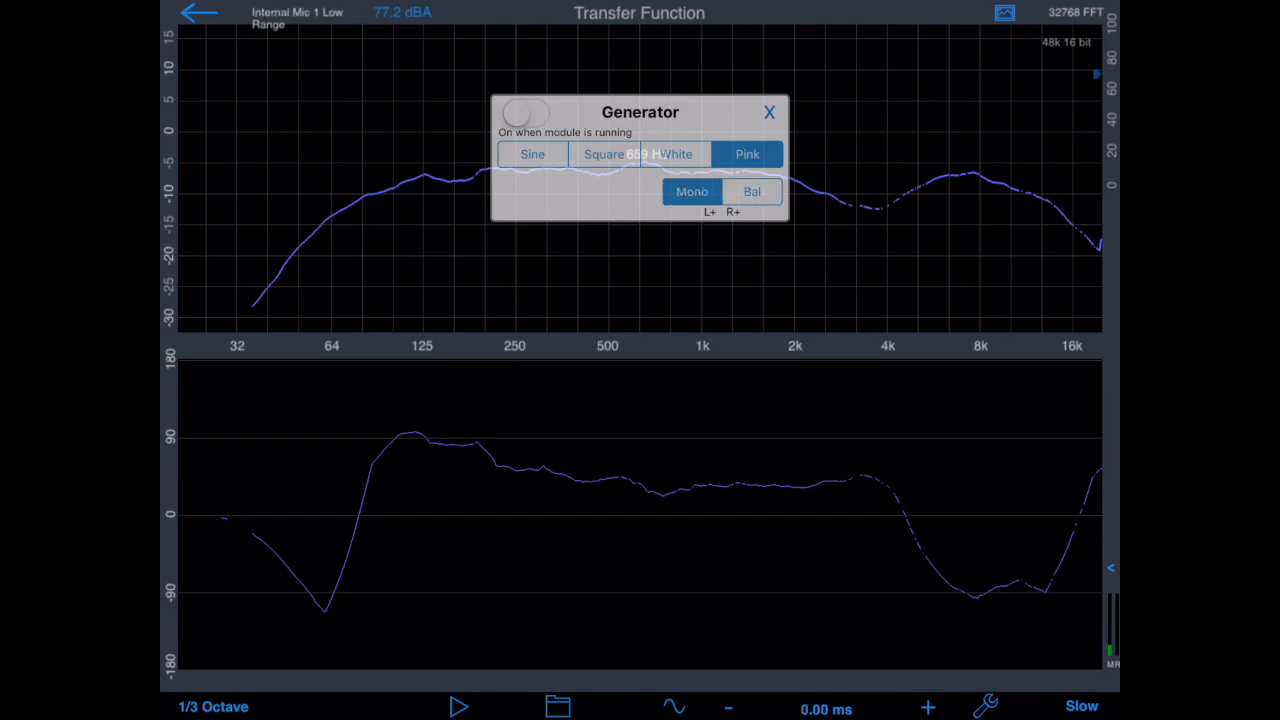
- Measure the 49.60 ms delay in Delay Finder and store it as system latency
{"action": "left_click", "coordinate": [985, 706]}
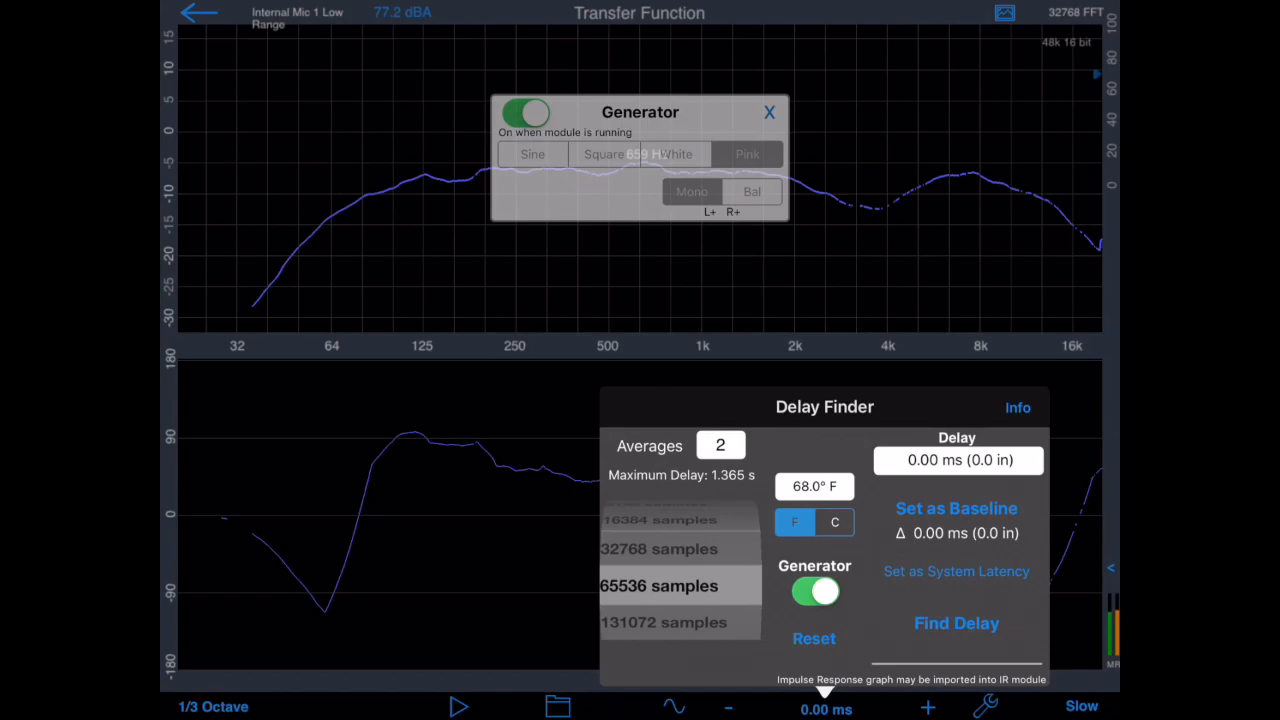
{"action": "left_click", "coordinate": [956, 623]}
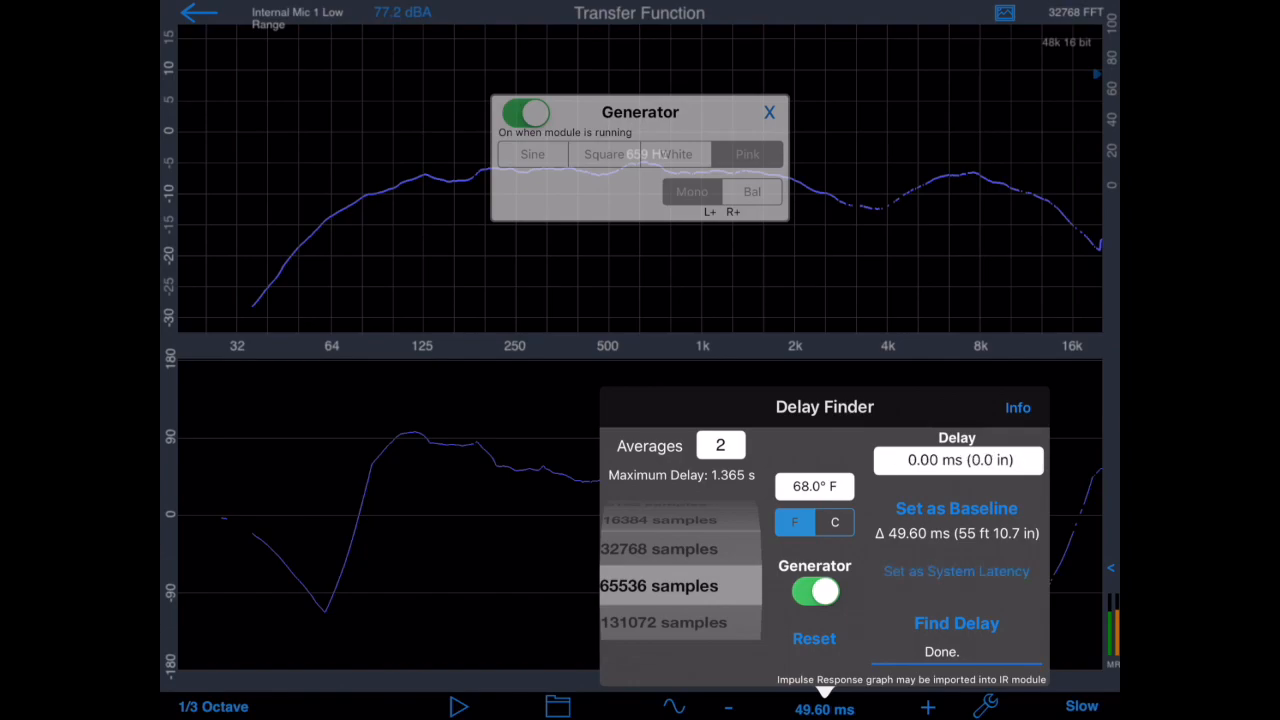
{"action": "left_click", "coordinate": [956, 508]}
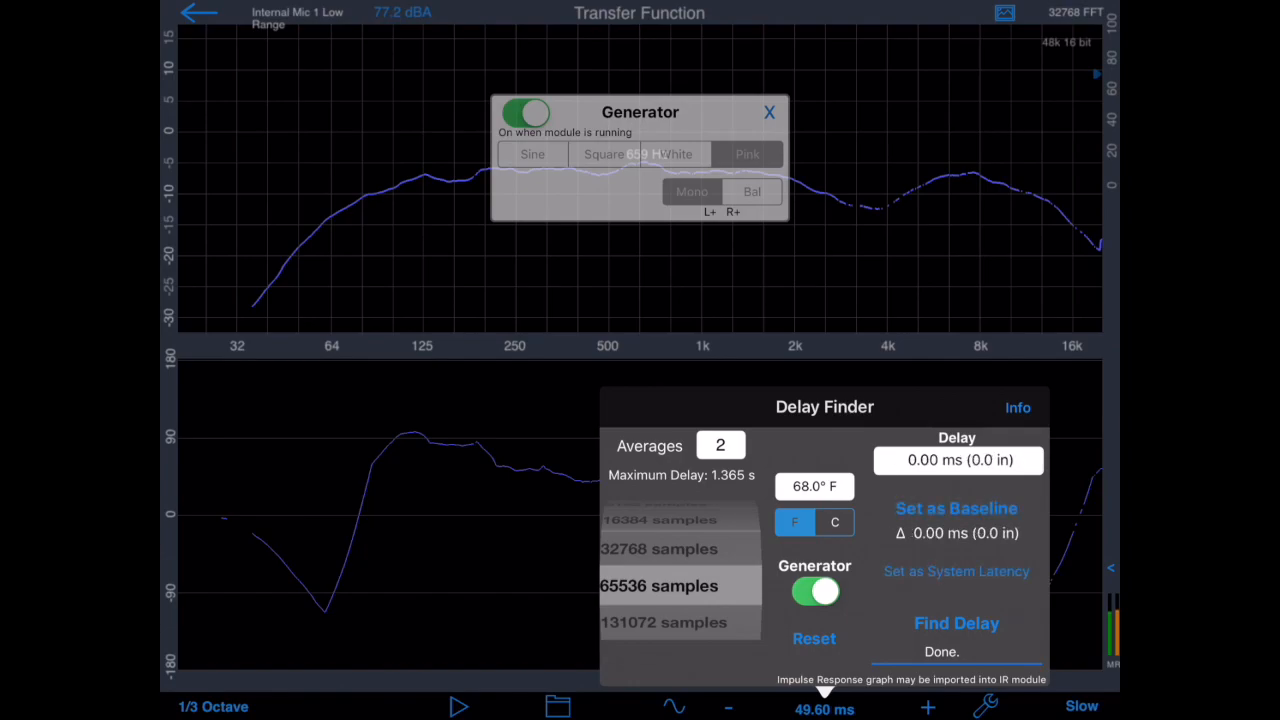
- Rerun Find Delay to verify the delay now reads 0.00 ms
{"action": "left_click", "coordinate": [955, 623]}
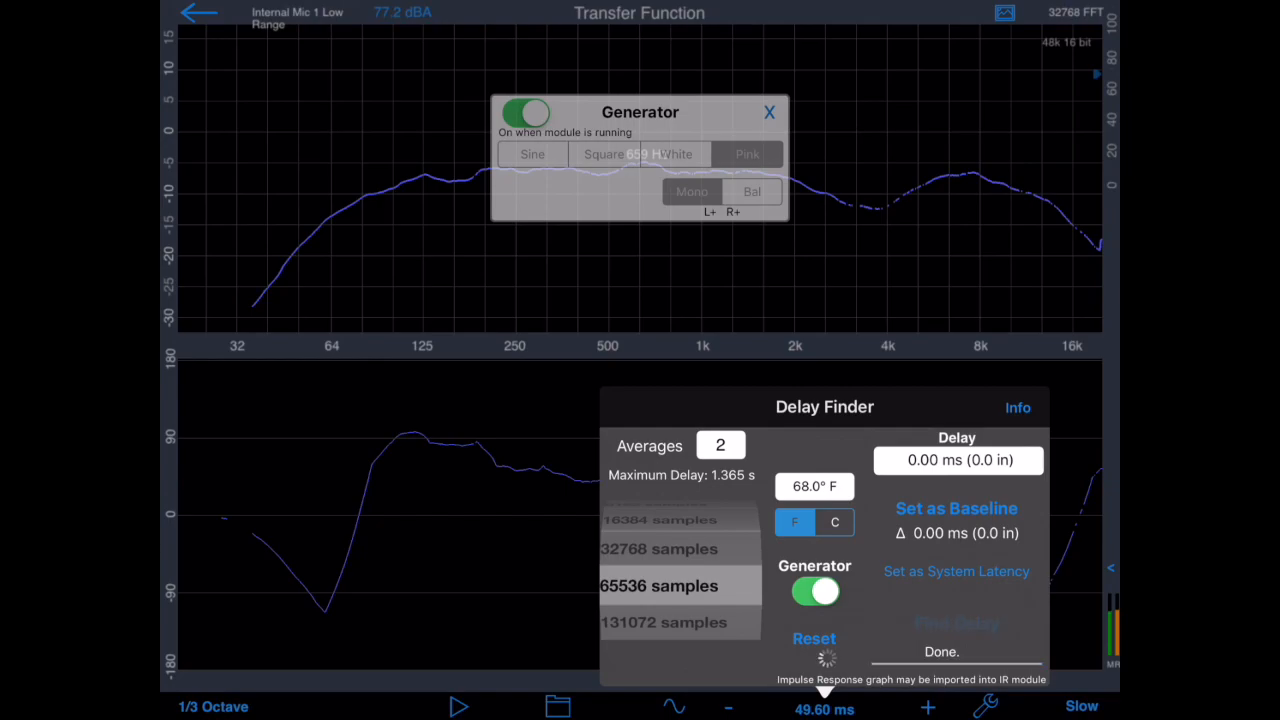
{"action": "left_click", "coordinate": [956, 623]}
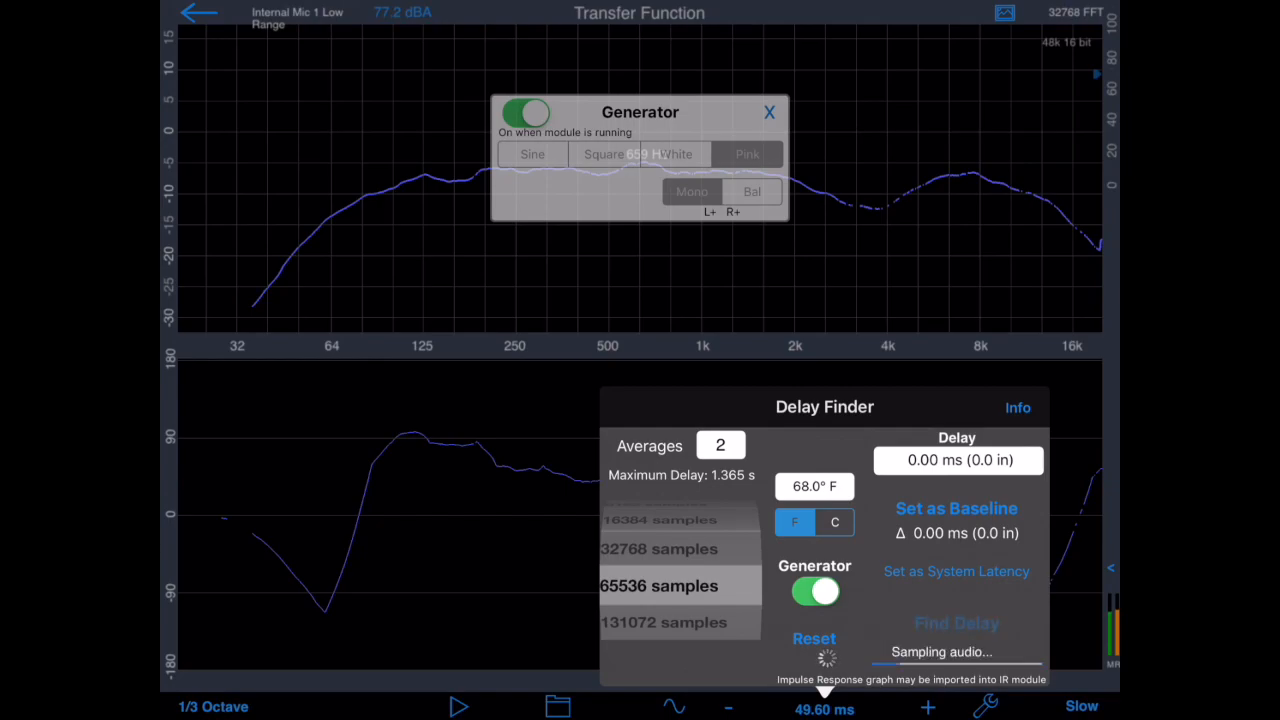
{"action": "left_click", "coordinate": [956, 623]}
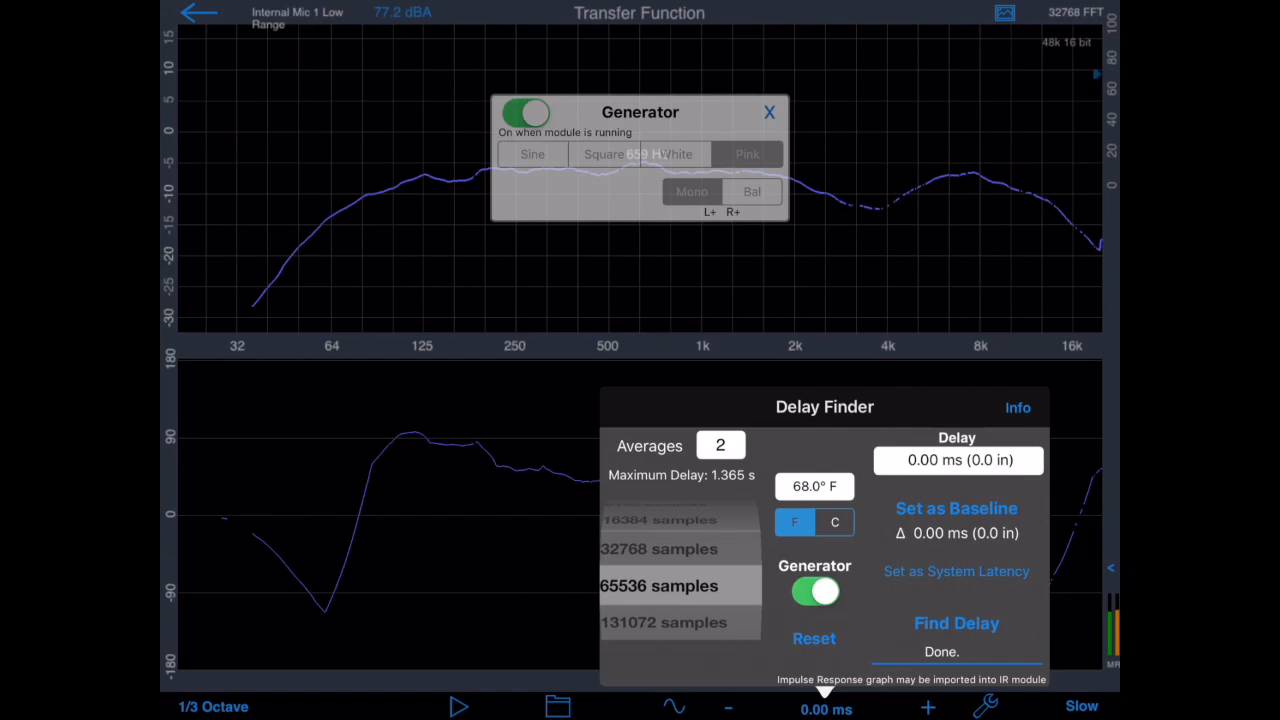
- Close Delay Finder, toggle the generator, reopen Delay Finder and start a new Find Delay
{"action": "left_click", "coordinate": [747, 154]}
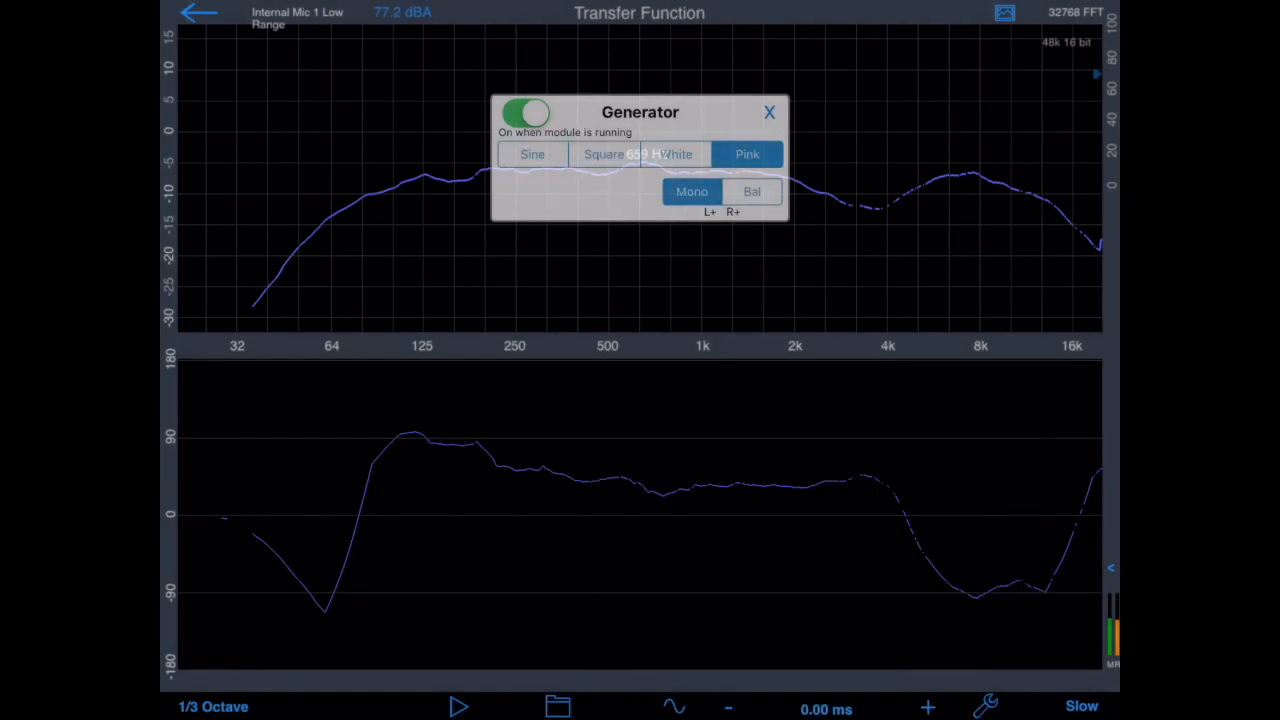
{"action": "left_click", "coordinate": [524, 112]}
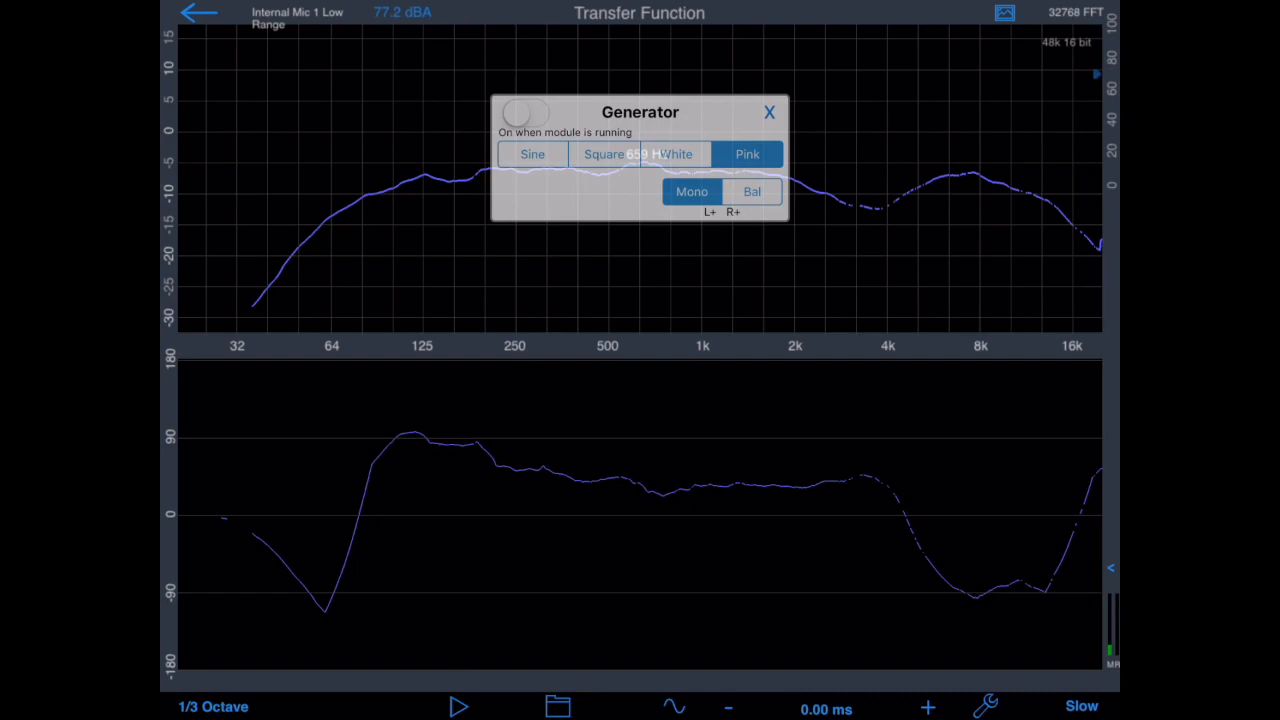
{"action": "left_click", "coordinate": [985, 706]}
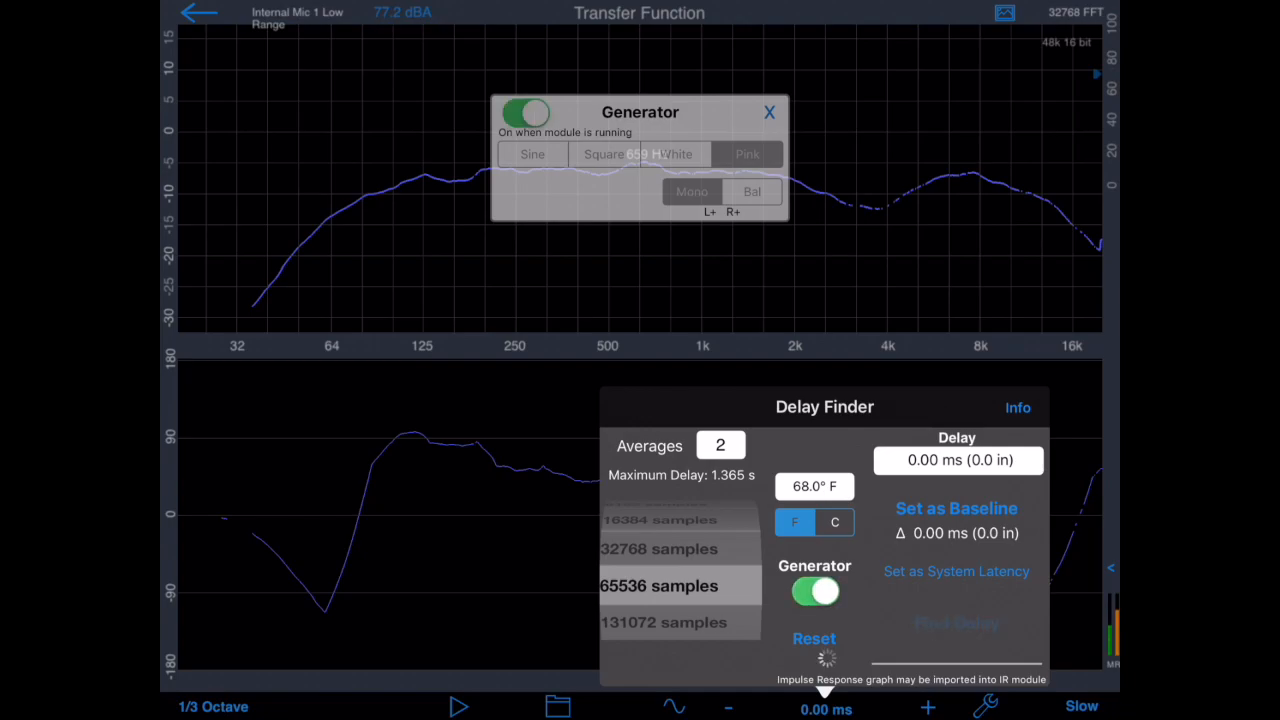
{"action": "left_click", "coordinate": [956, 622]}
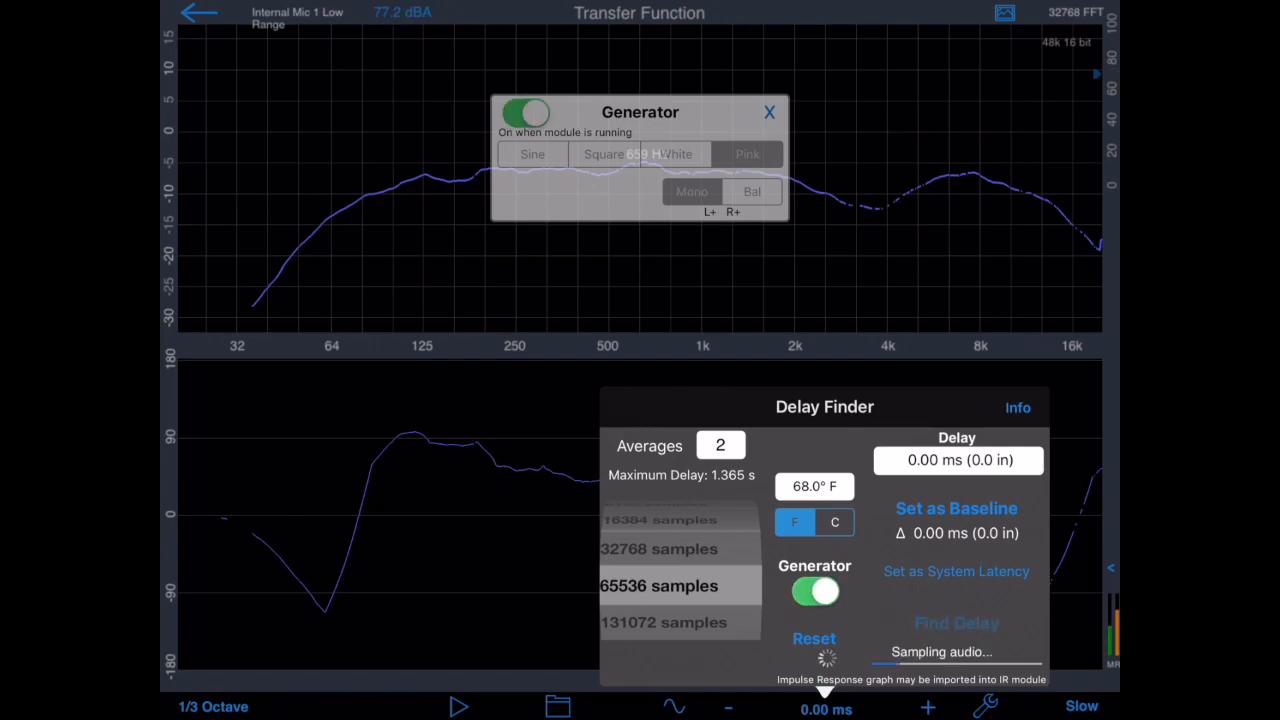